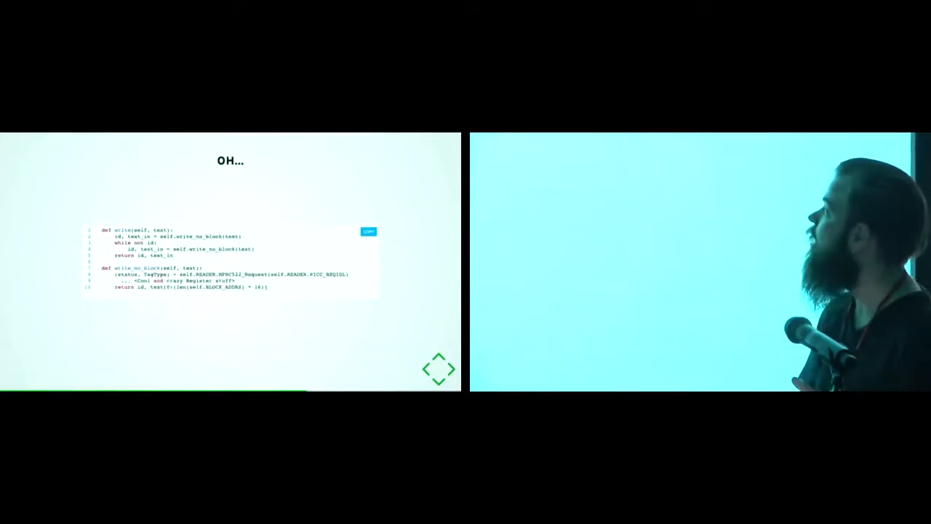
Show the 'OH...' slide with the write and write_no_block RFID code and discuss it.
click(439, 368)
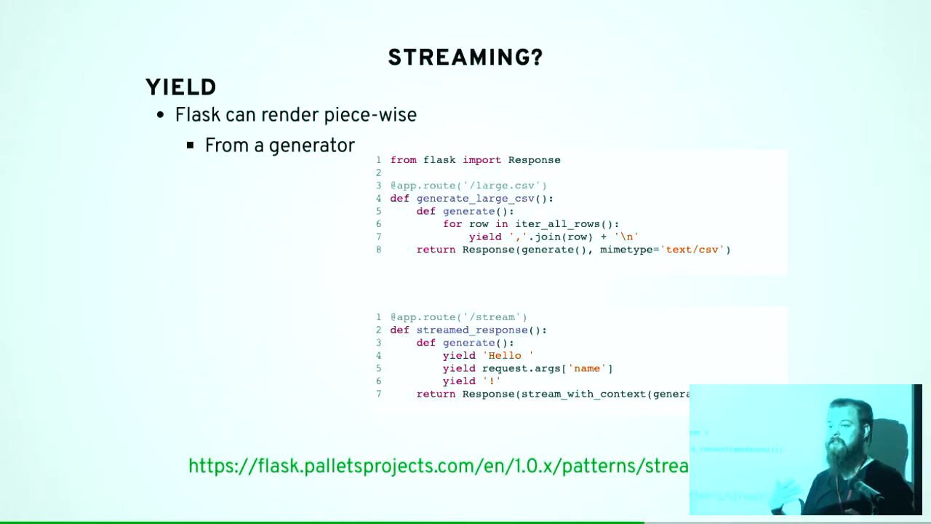
Advance to the 'STREAMING? YIELD' slide with the Flask generator examples.
key(Right)
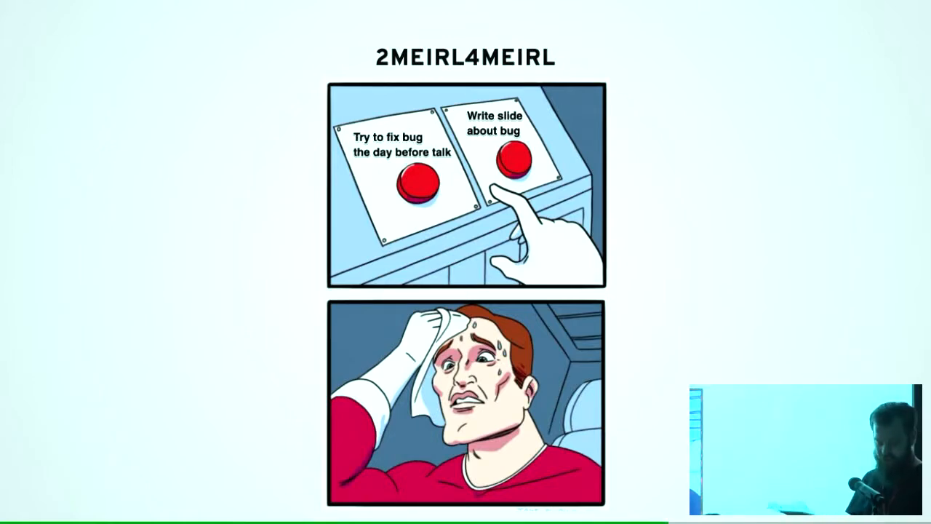
Advance to the '2MEIRL4MEIRL' meme slide about fixing the bug versus writing a slide.
key(Right)
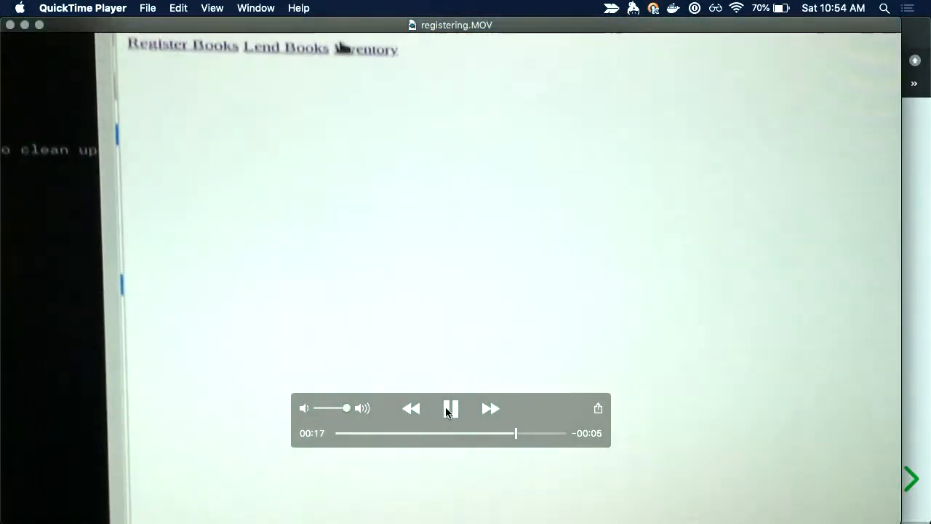
Close the finished registering.MOV clip and return to the PyOhio demo folder in Finder.
click(367, 50)
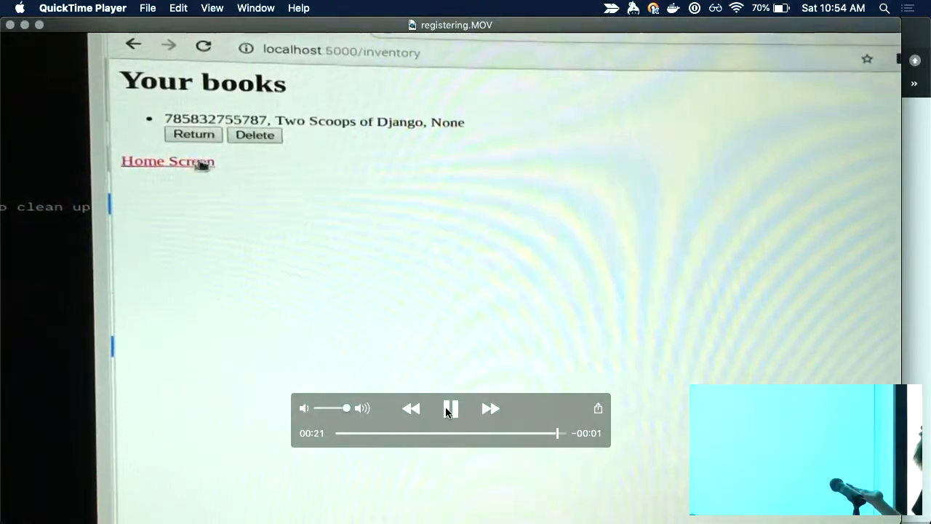
click(167, 161)
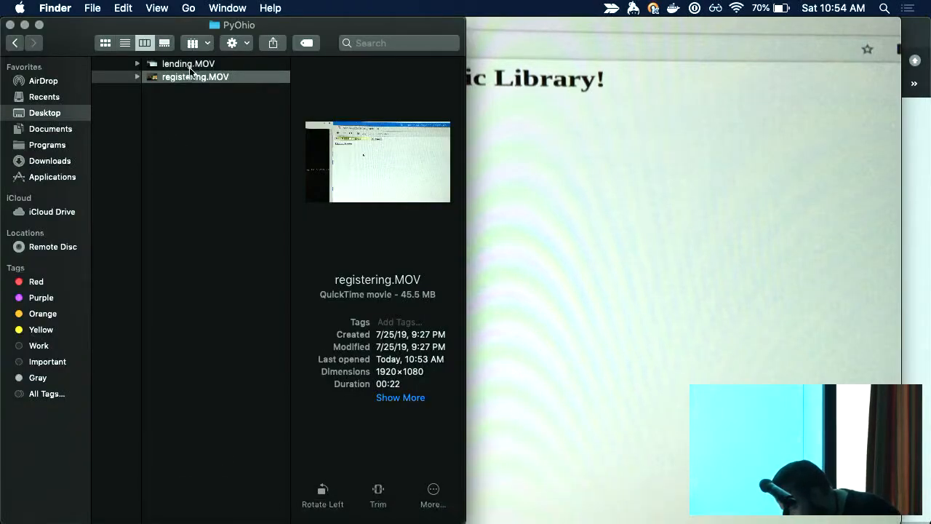
Open lending.MOV and play it to 00:27, showing Two Scoops of Django checked out to Jace.
double_click(188, 64)
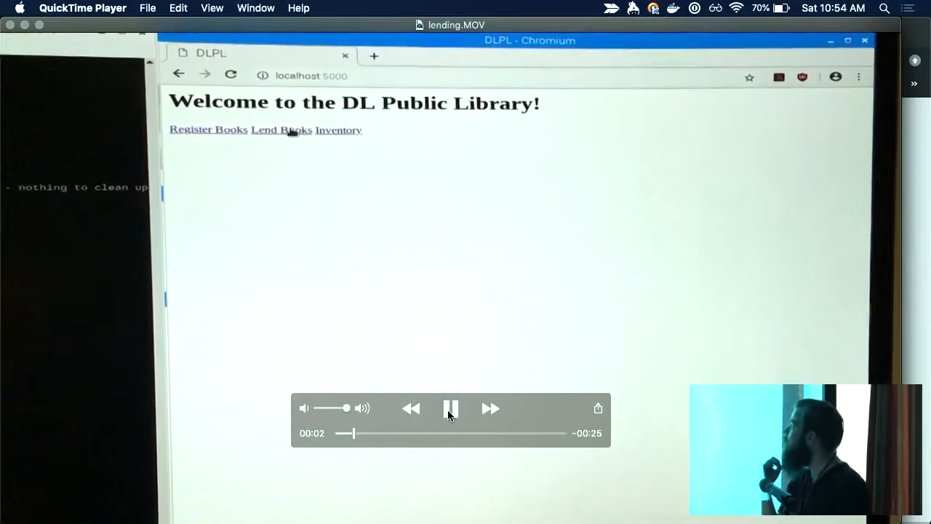
click(281, 129)
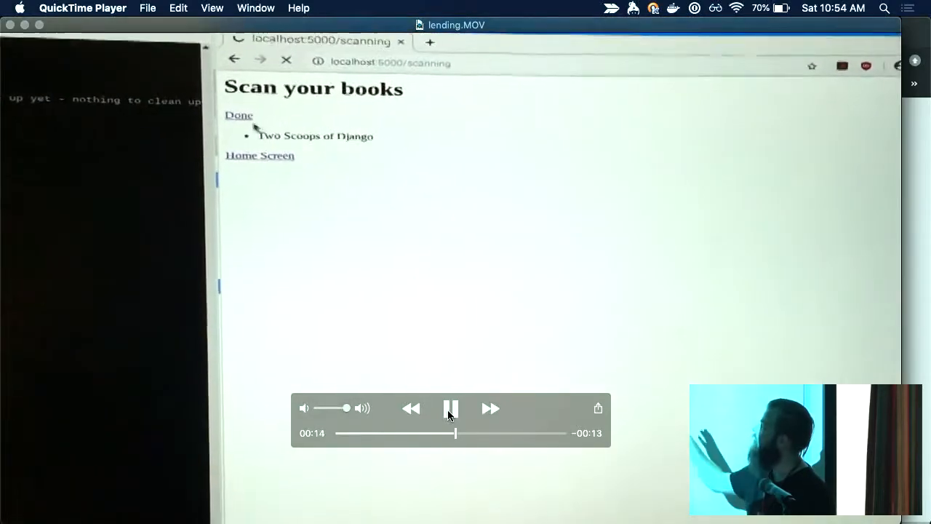
click(238, 115)
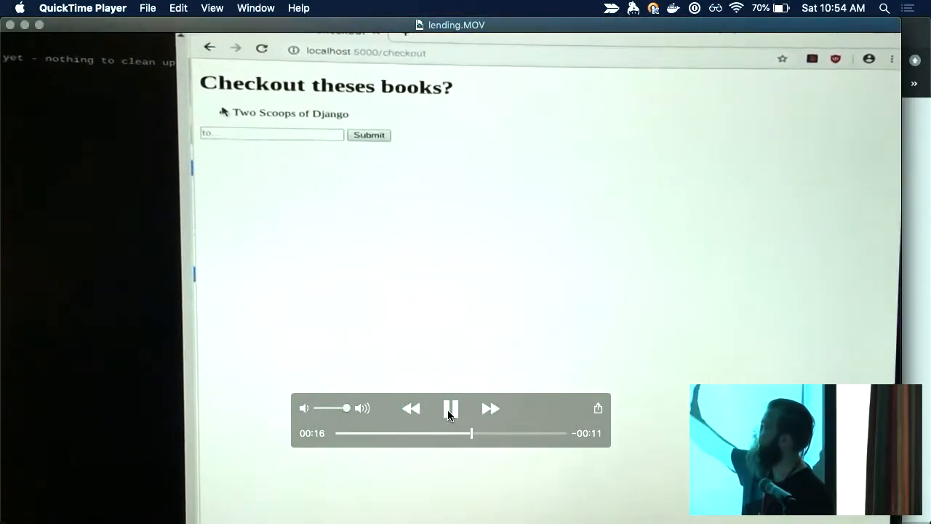
text(Jace)
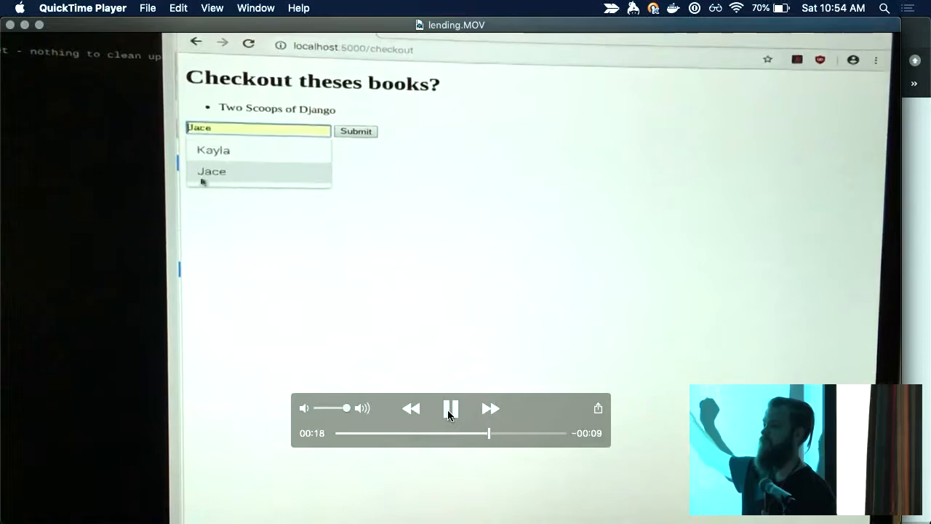
click(213, 171)
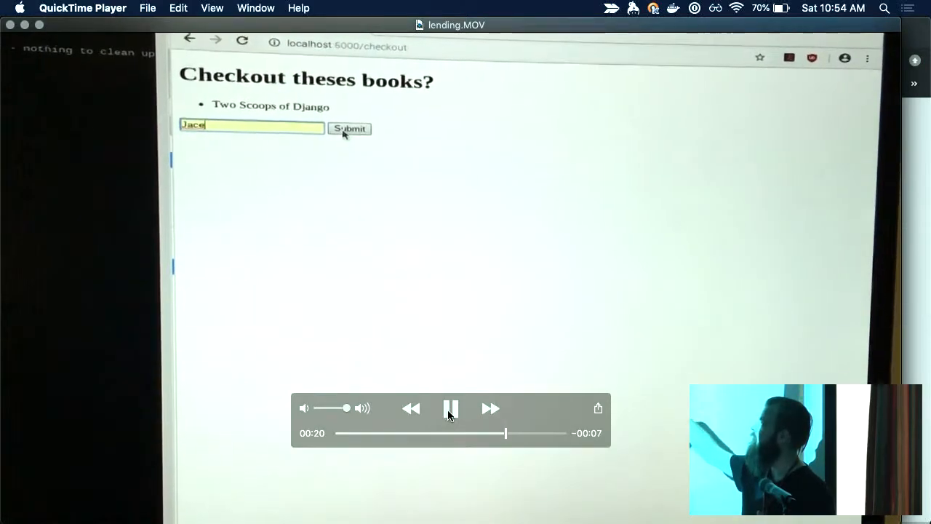
click(349, 129)
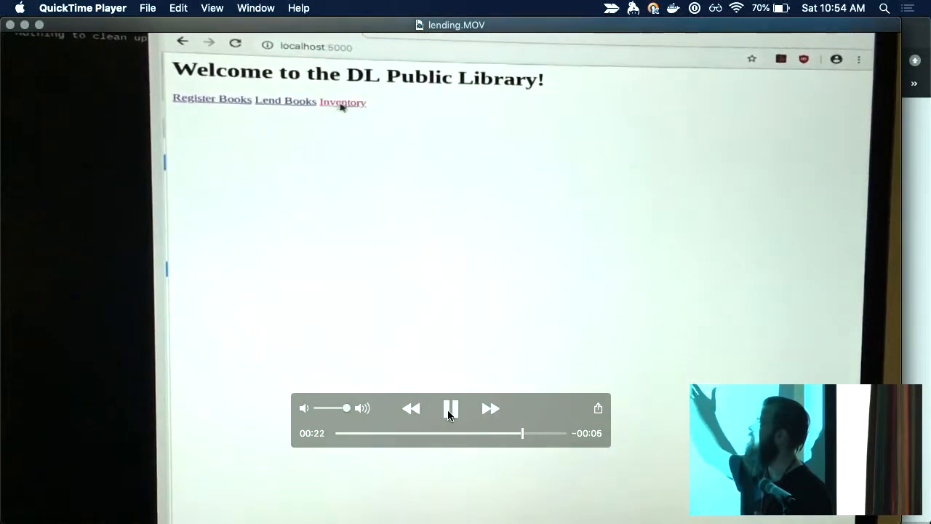
click(342, 102)
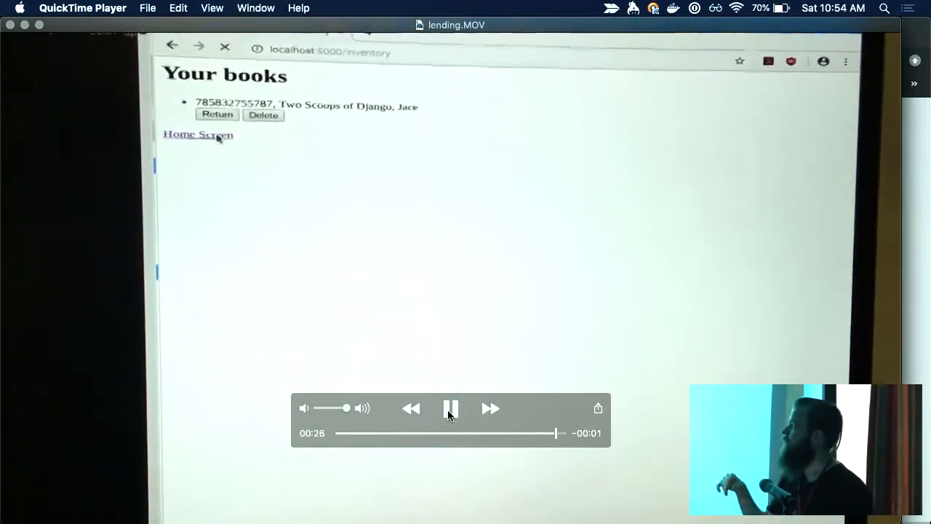
click(198, 134)
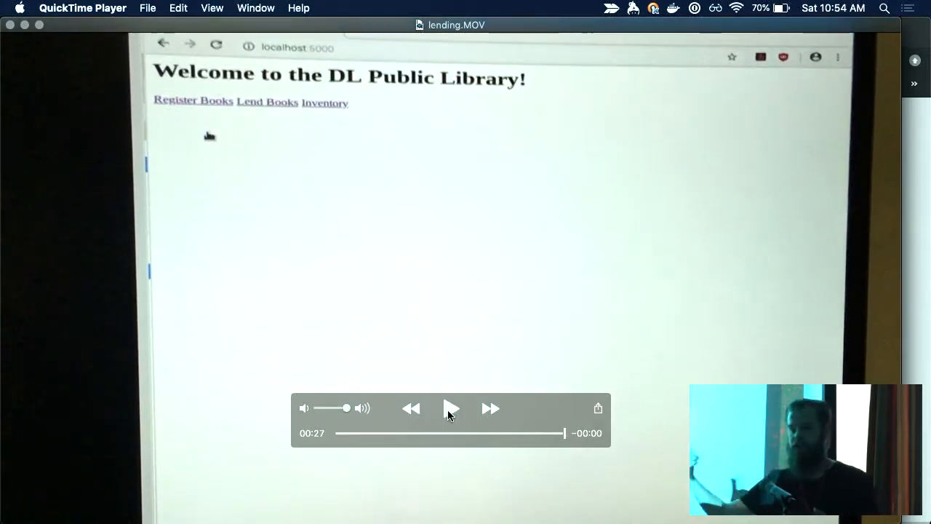